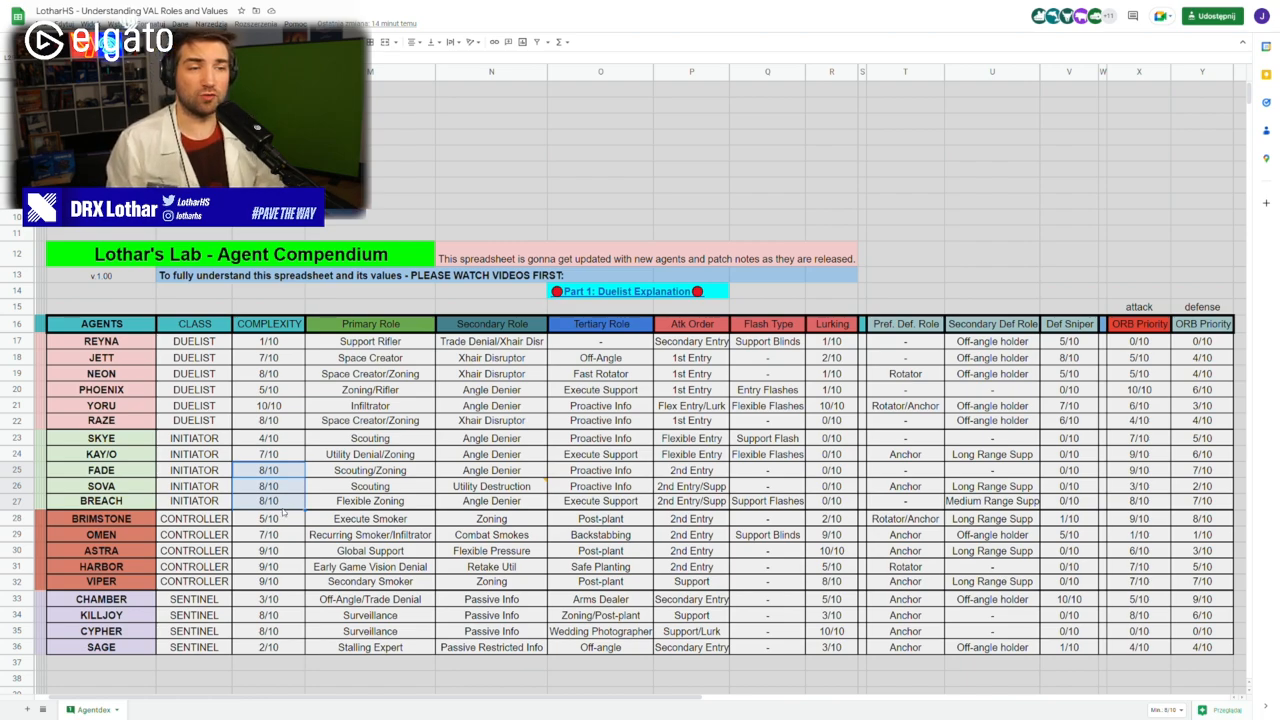
pyautogui.click(268, 501)
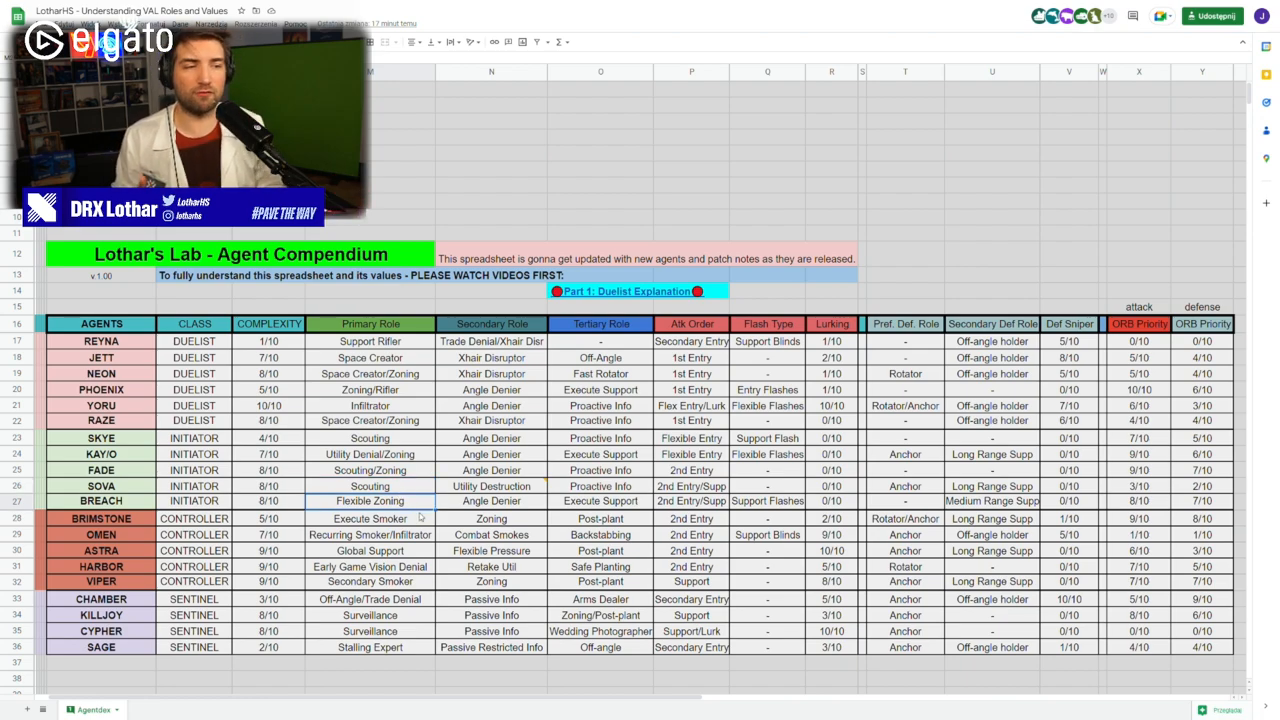
pyautogui.moveTo(422, 373)
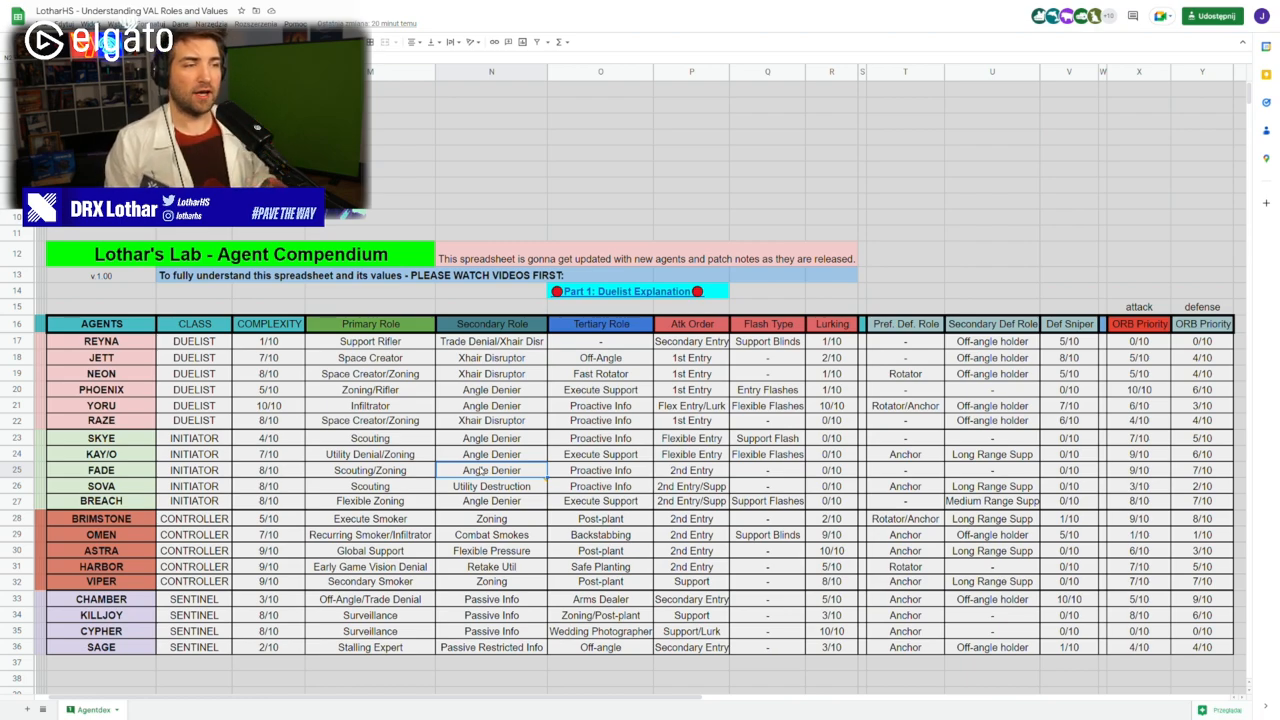
pyautogui.click(491, 486)
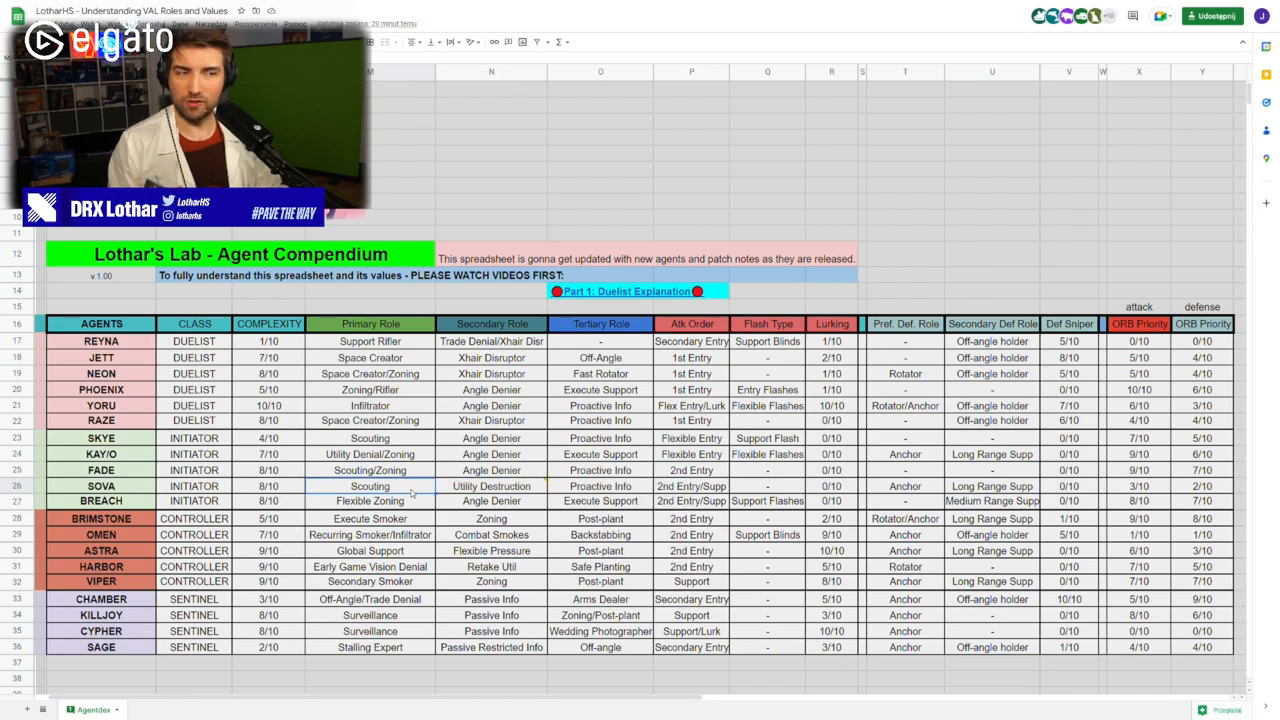
pyautogui.click(491, 486)
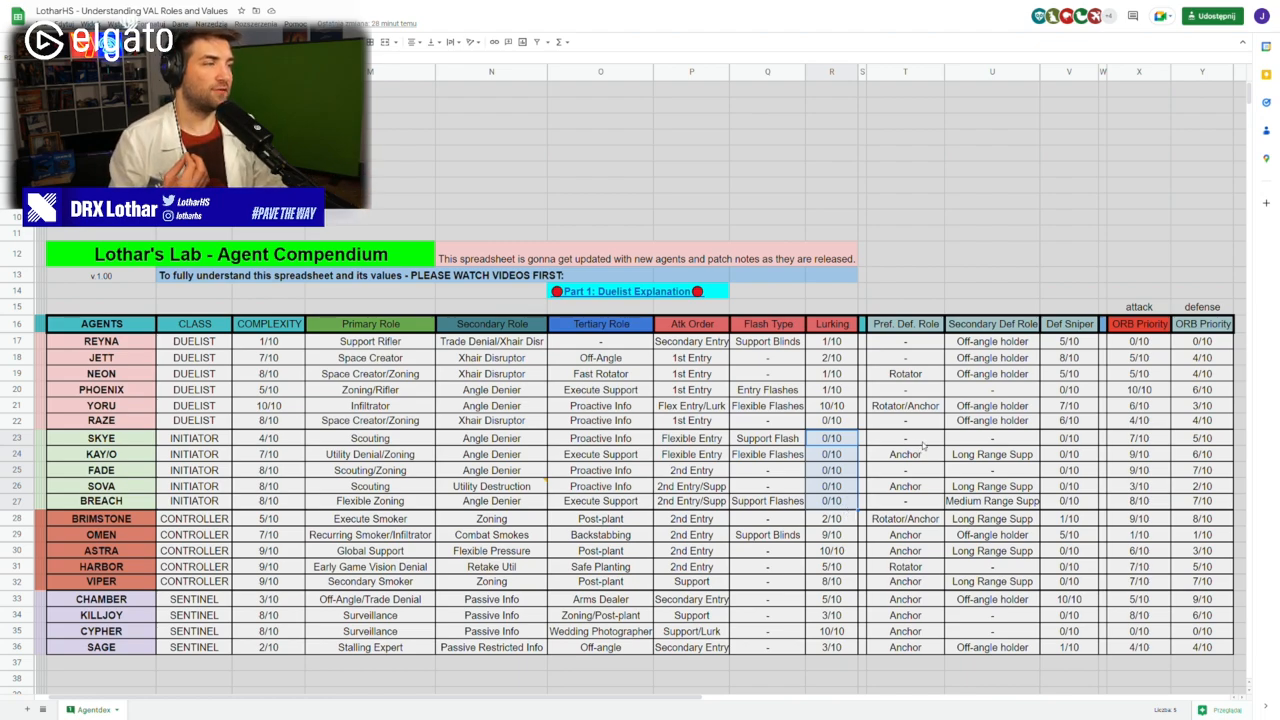
pyautogui.click(903, 438)
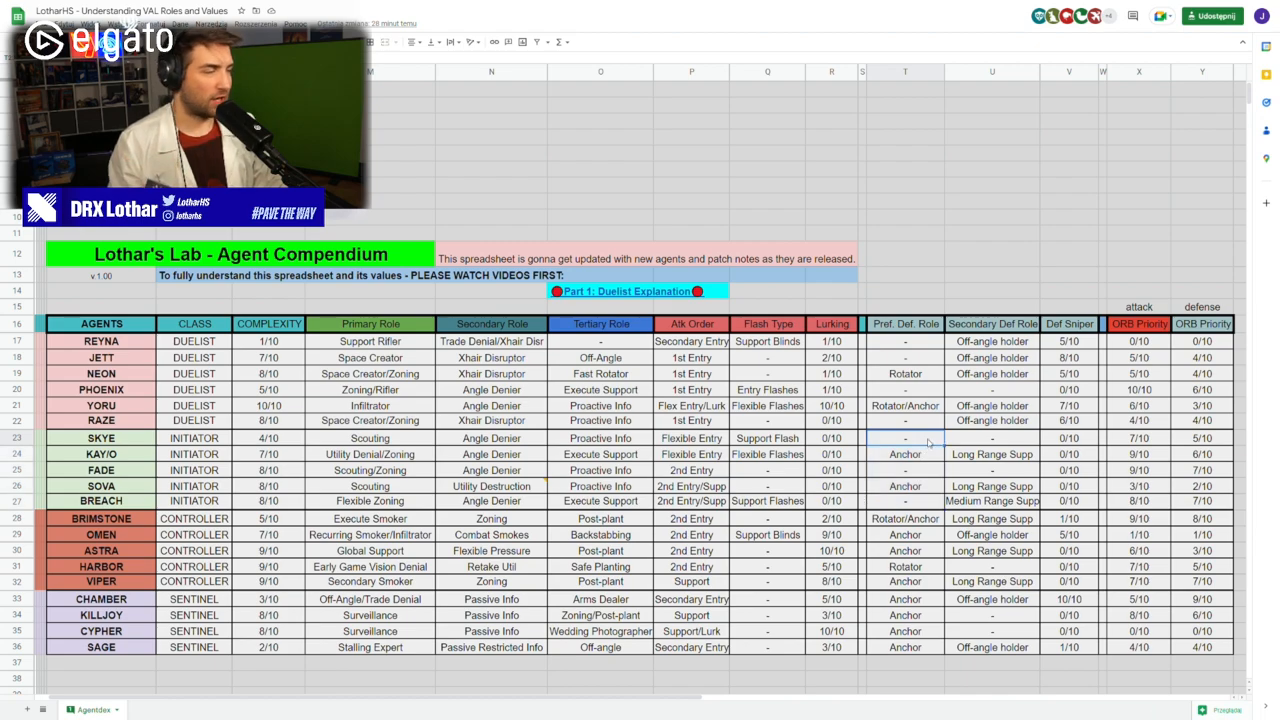
pyautogui.moveTo(927, 469)
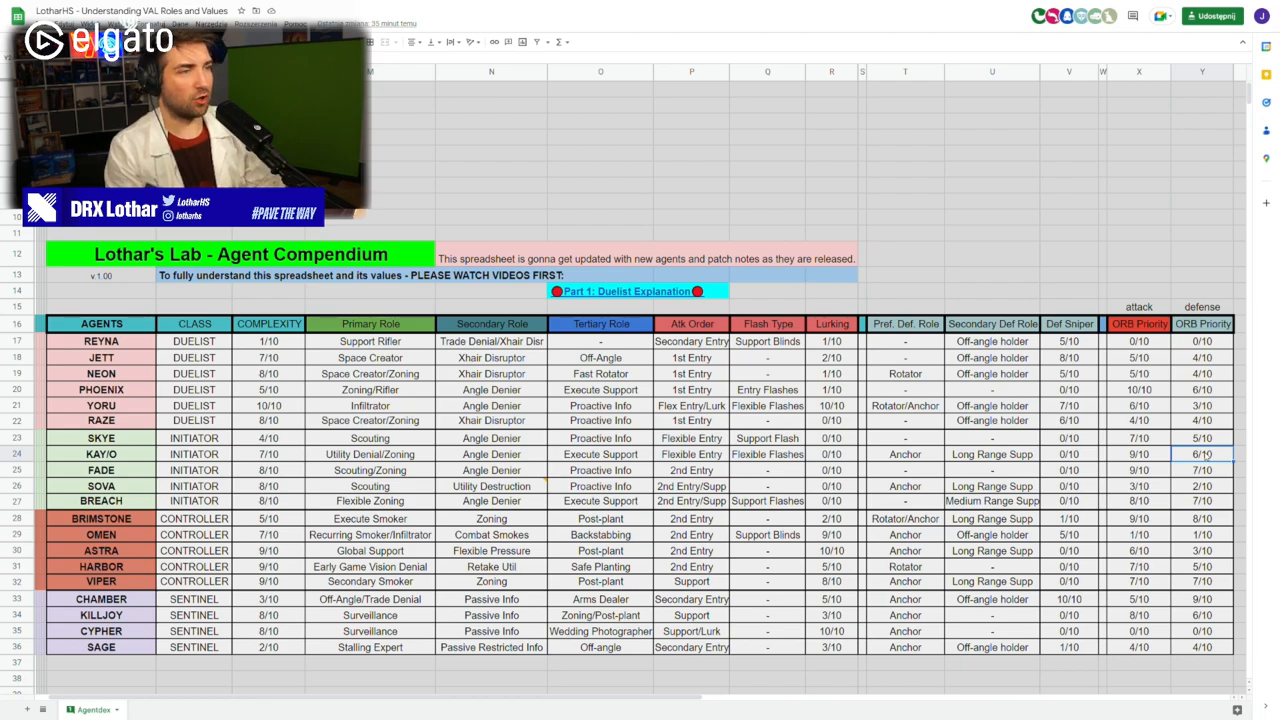
pyautogui.scroll(-3)
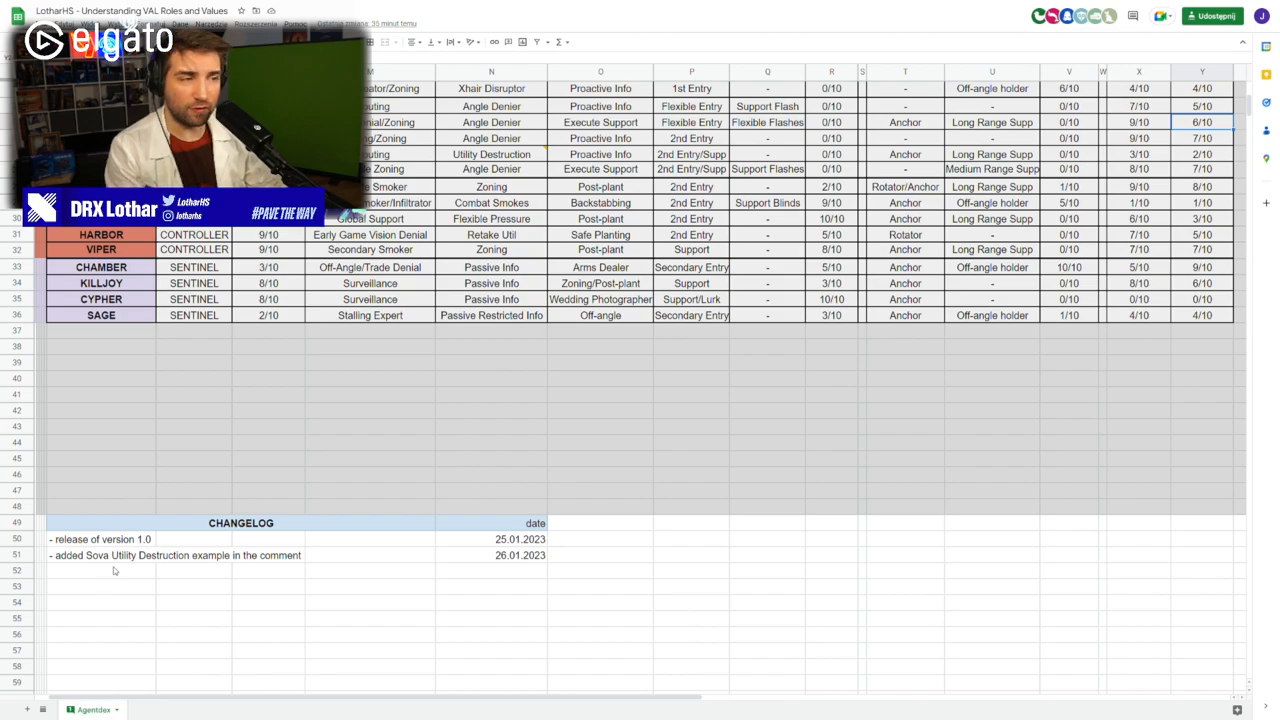
pyautogui.scroll(3)
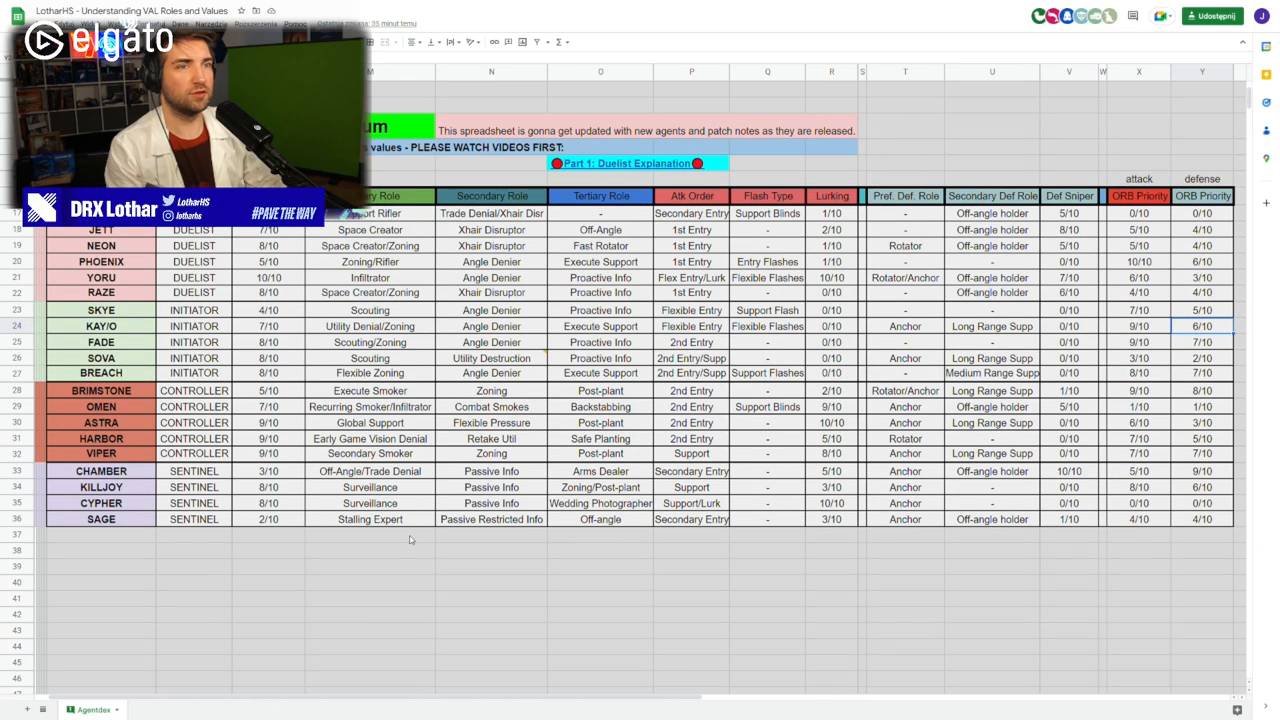